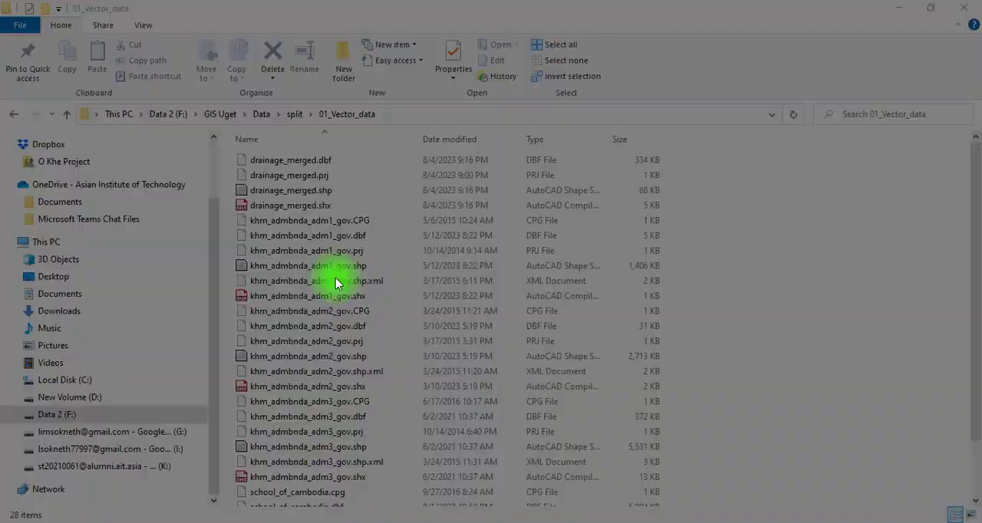
Bring the GIS_Uget QGIS project window to the front
left_click(307, 296)
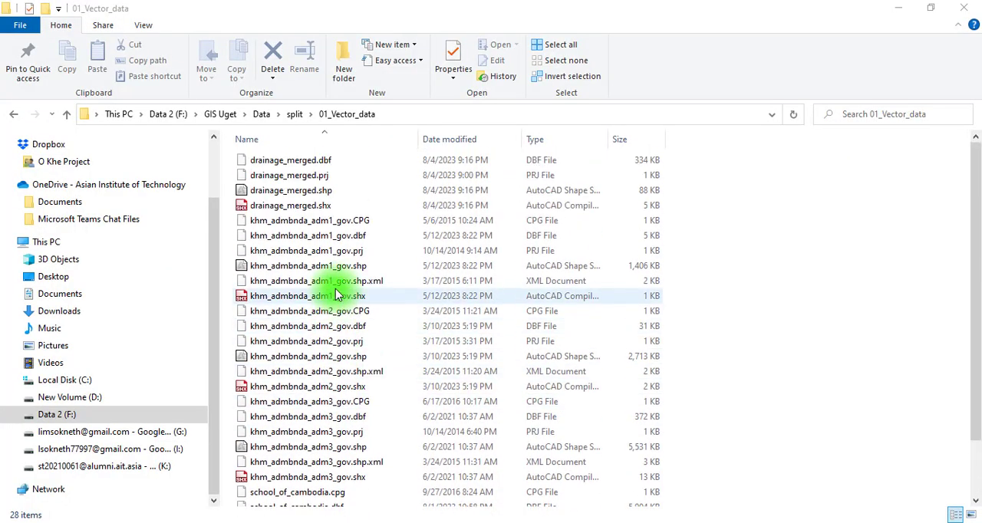
left_click(290, 190)
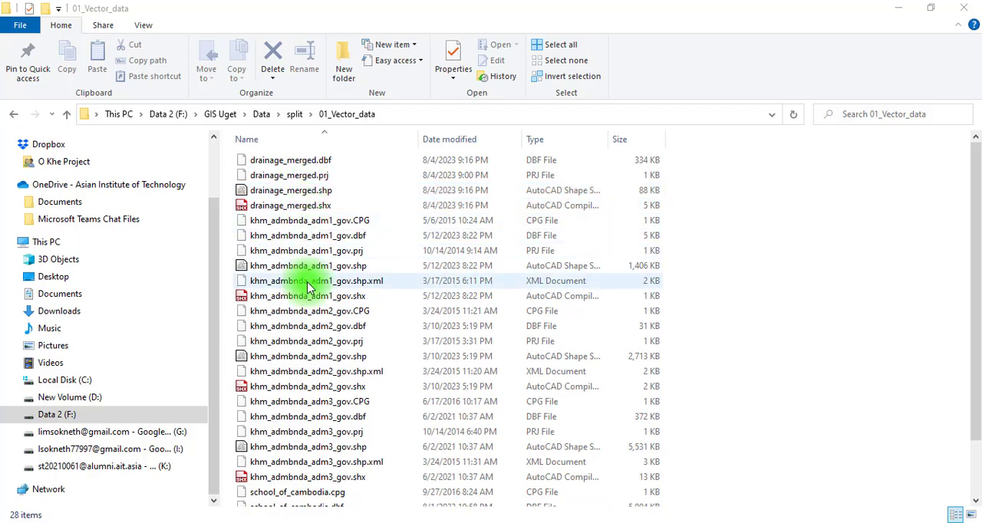
left_click(309, 401)
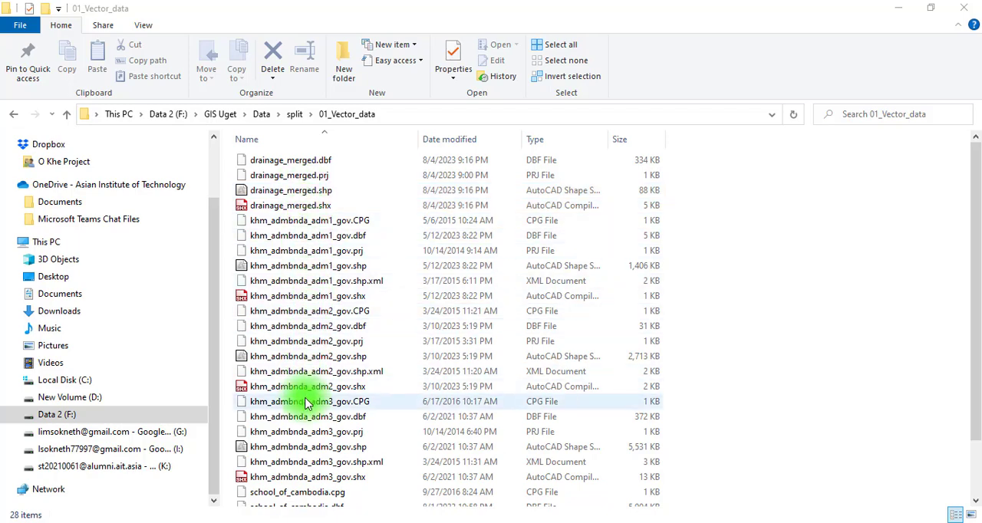
scroll("down", 3)
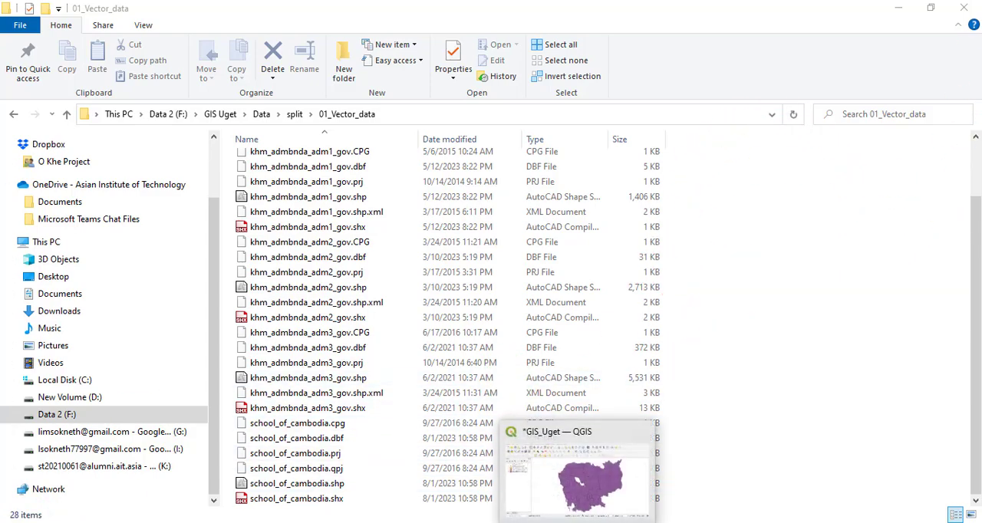
left_click(557, 431)
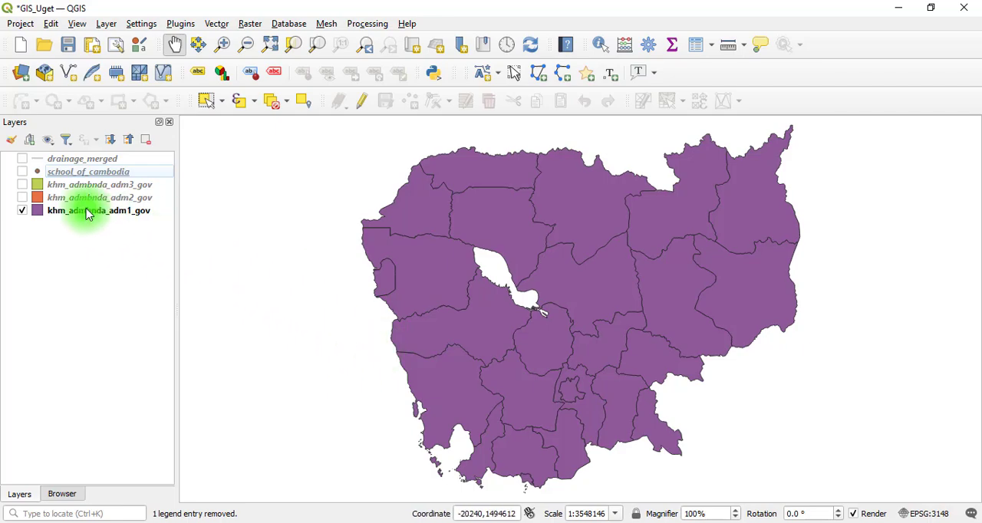
Switch on the adm2, adm3 and drainage_merged layers so all five Cambodia layers show
left_click(22, 197)
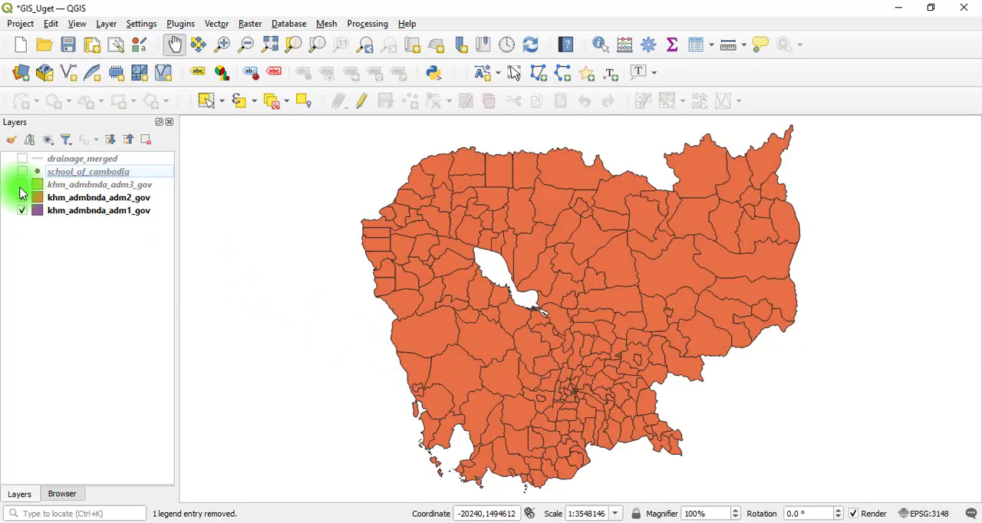
left_click(22, 171)
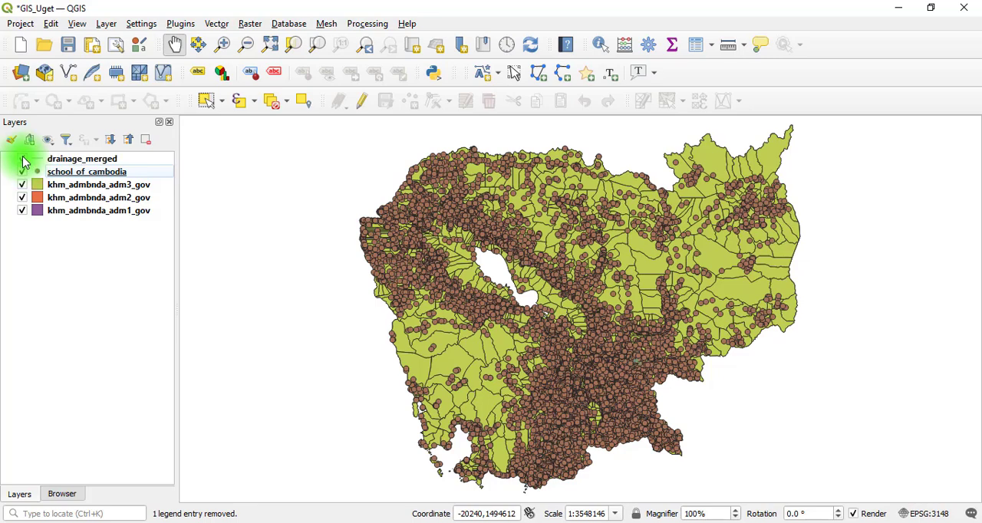
left_click(21, 158)
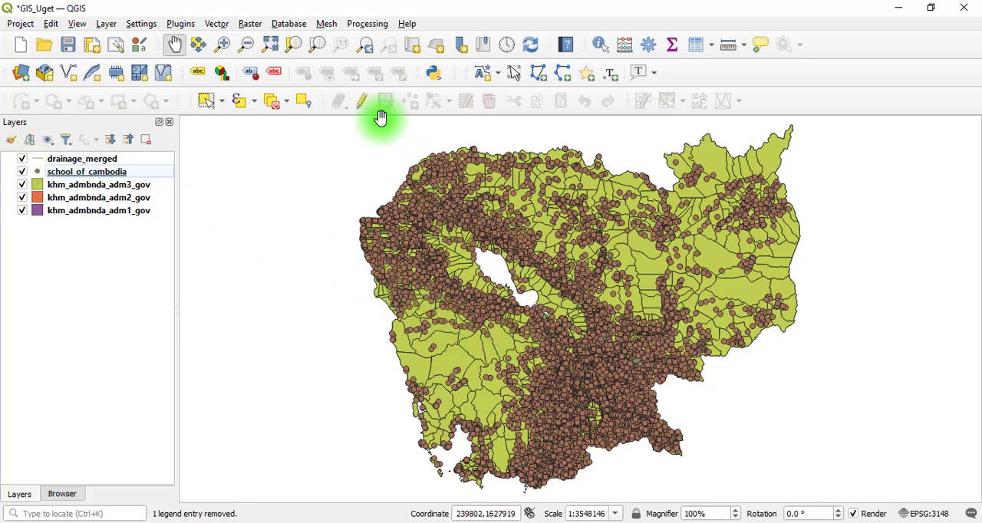
Launch Package layers from the Processing Toolbox with all five project layers as inputs
left_click(368, 23)
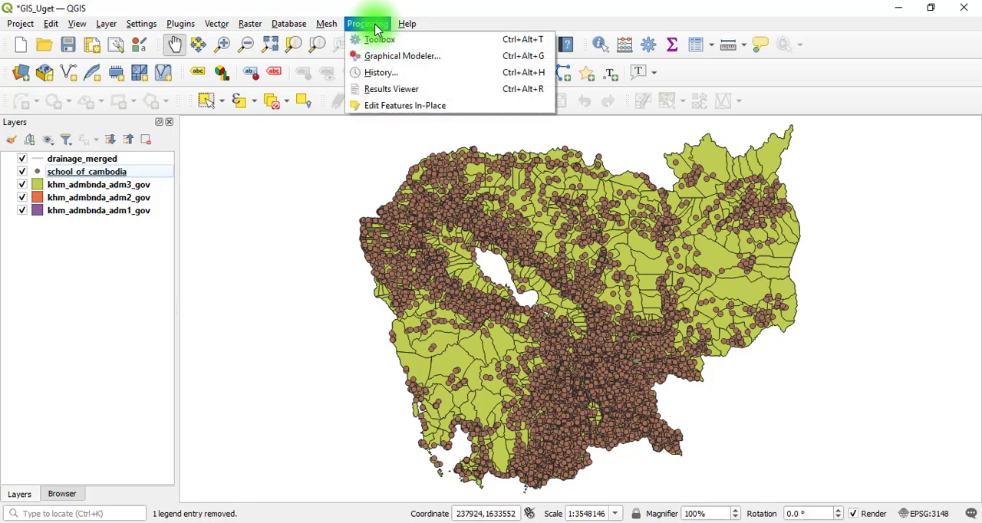
left_click(380, 39)
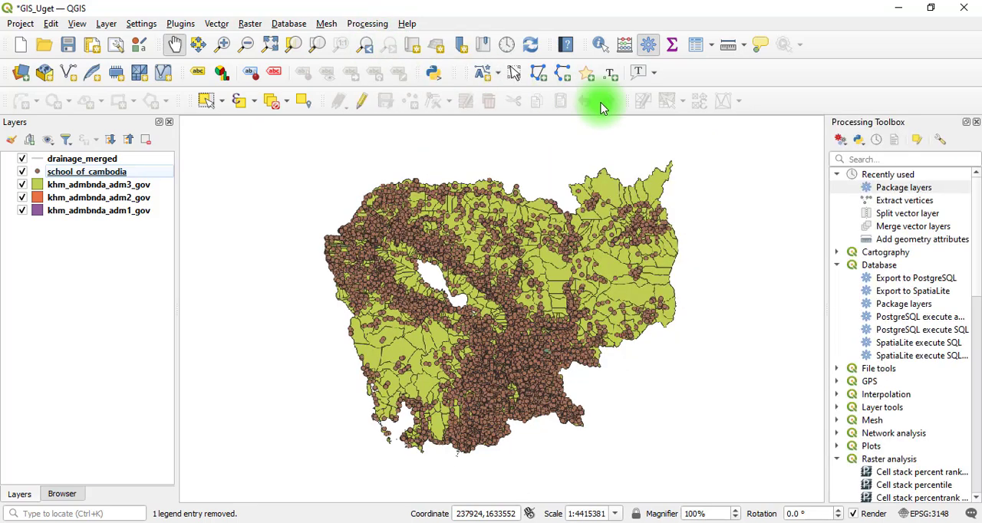
left_click(903, 187)
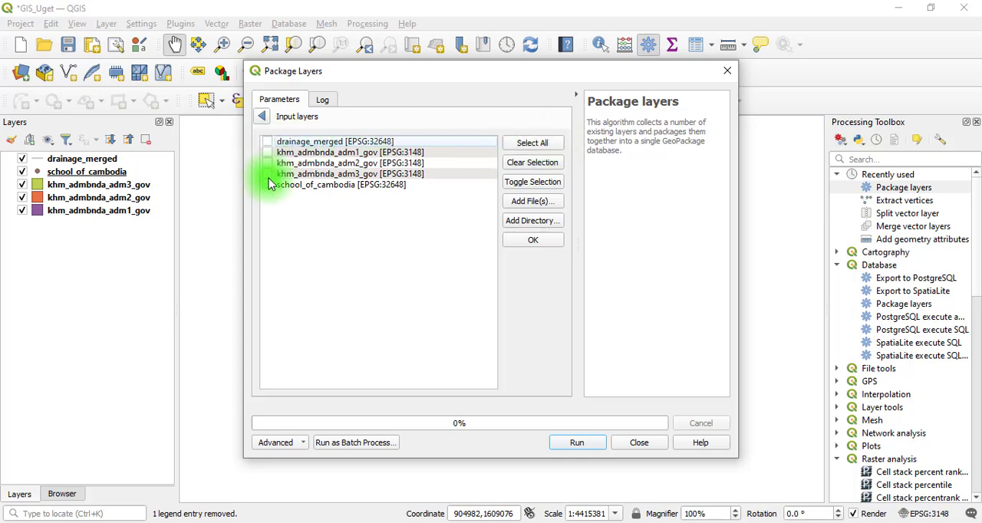
left_click(532, 143)
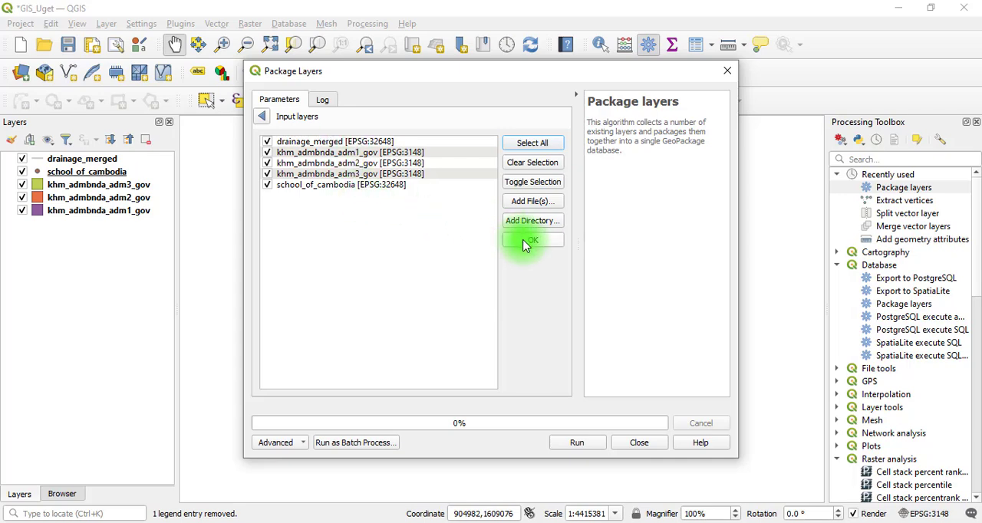
left_click(532, 241)
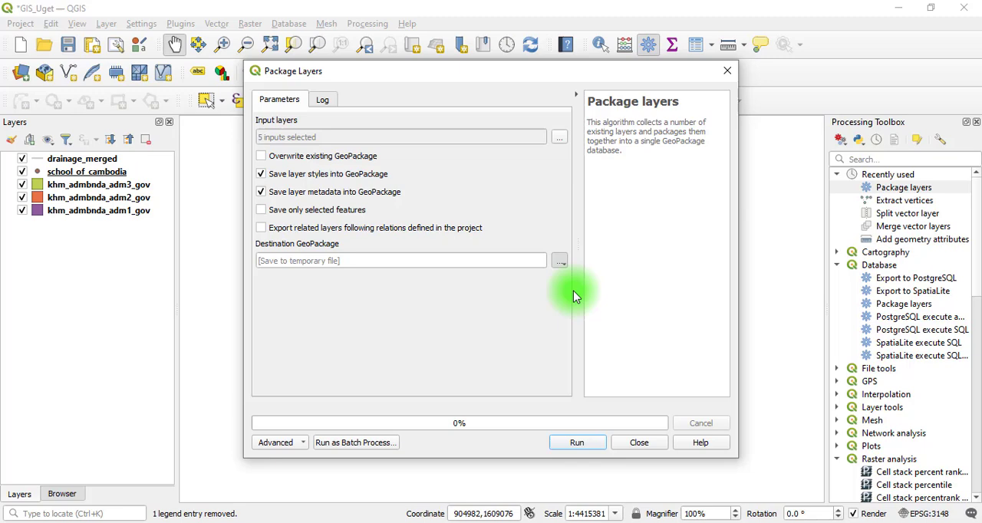
Set the destination GeoPackage to Vector_packed.gpkg in the GeoPackage folder
left_click(560, 260)
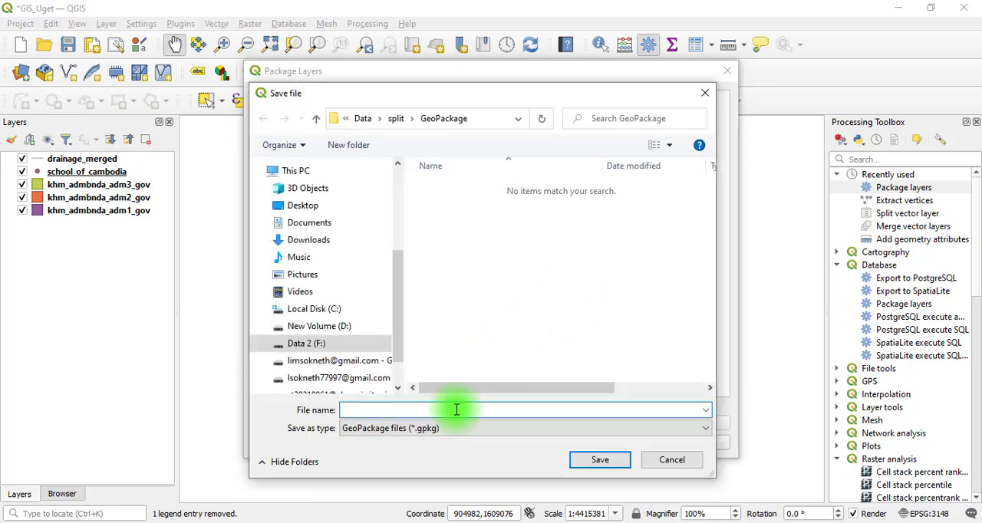
type("V")
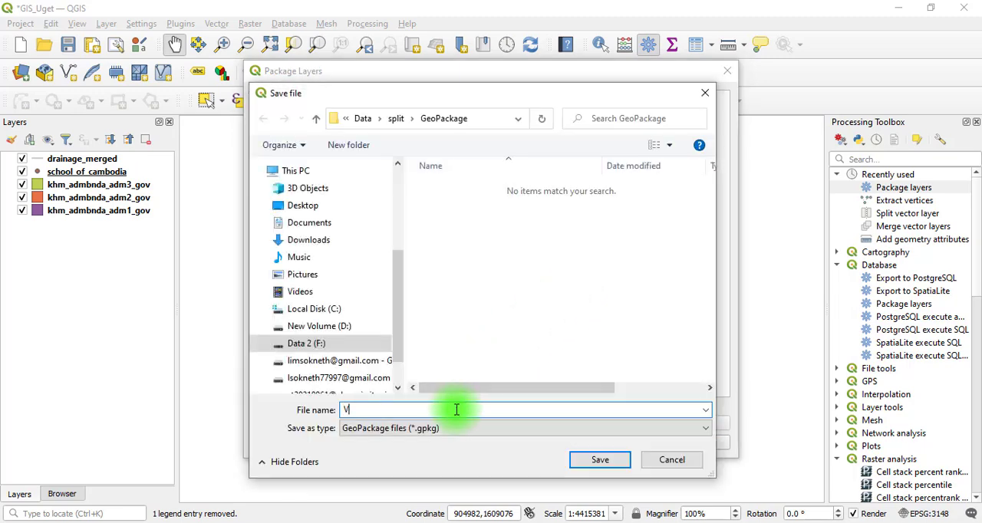
type("ector_packed")
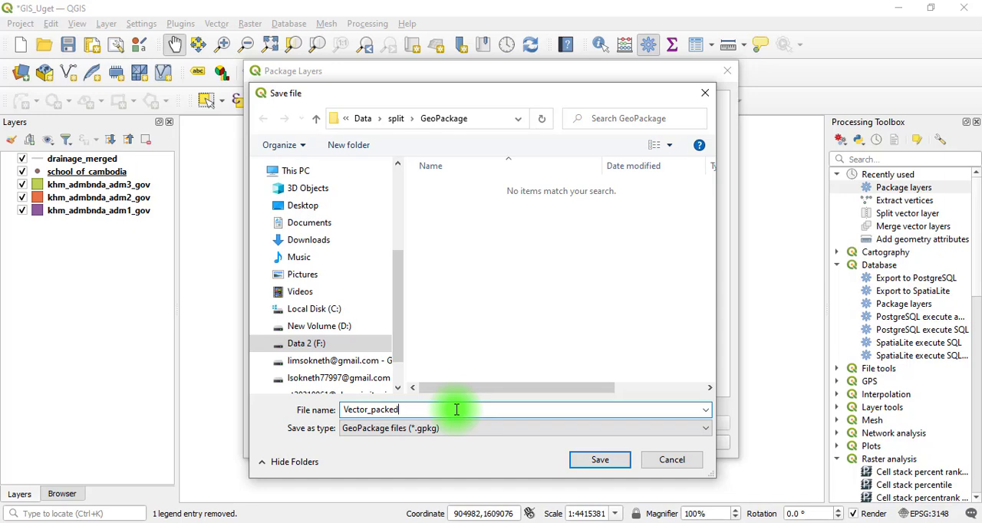
mouse_move(505, 453)
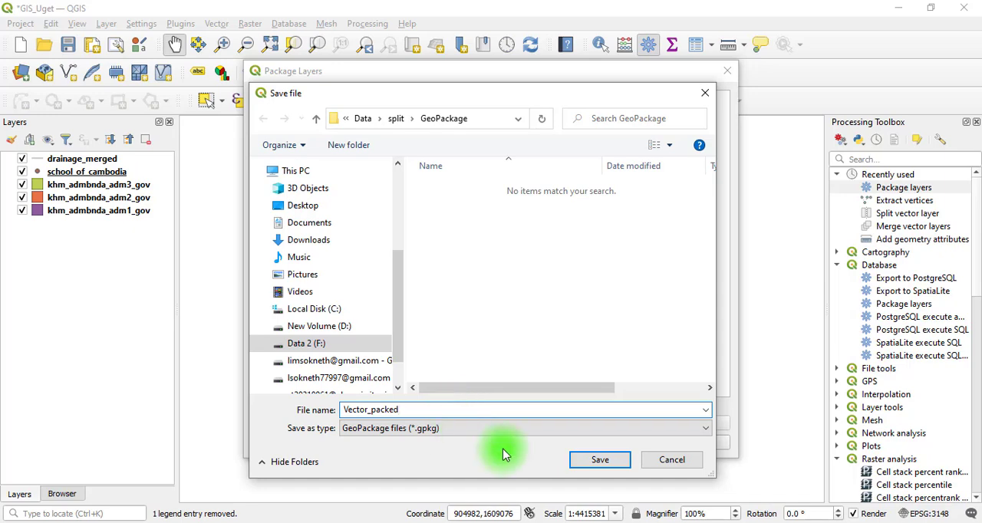
left_click(600, 460)
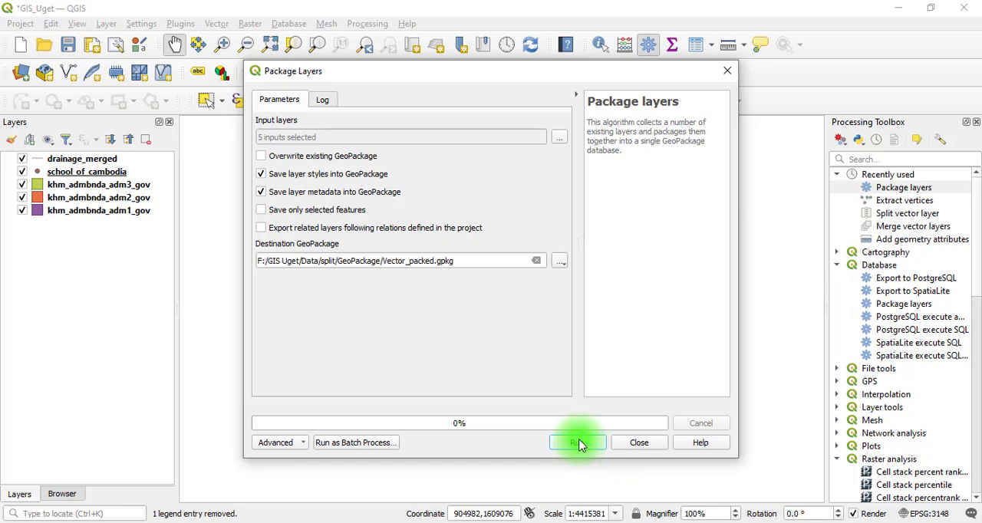
Run the packaging into Vector_packed.gpkg and remove the five original layers from the project
left_click(577, 442)
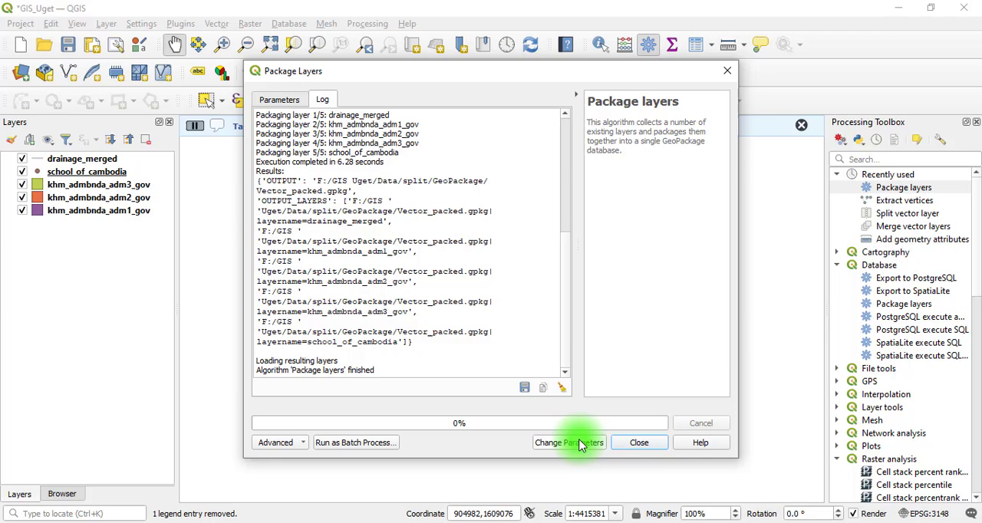
left_click(638, 442)
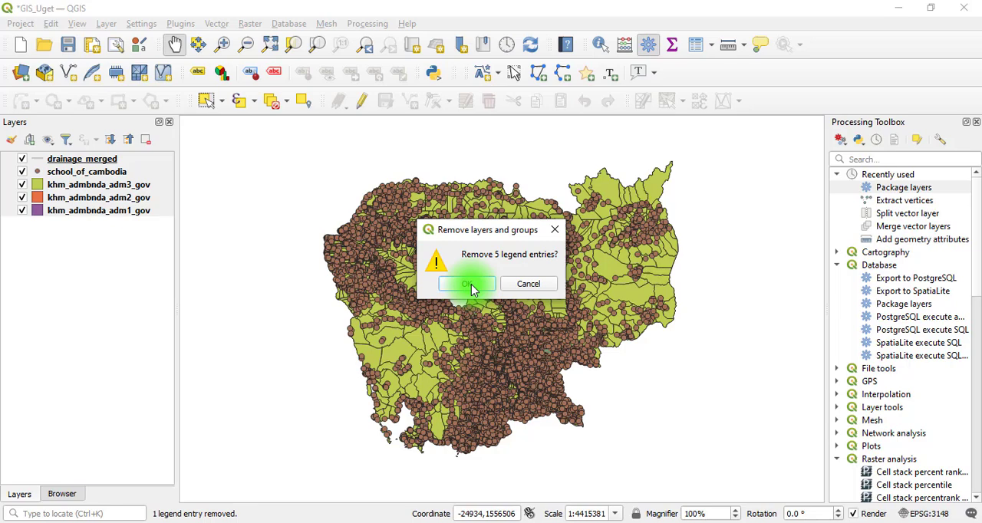
left_click(467, 283)
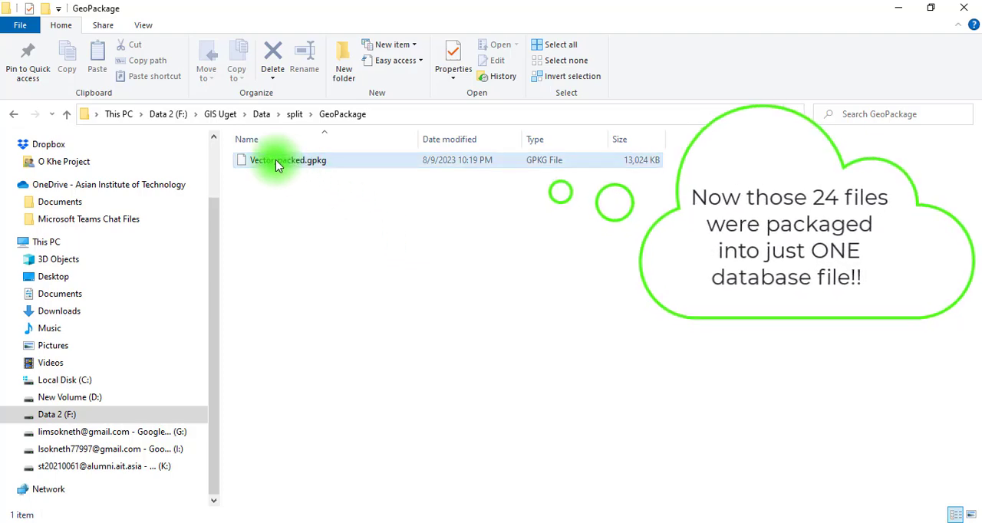
Drag Vector_packed.gpkg from File Explorer onto the QGIS map canvas
left_click(288, 159)
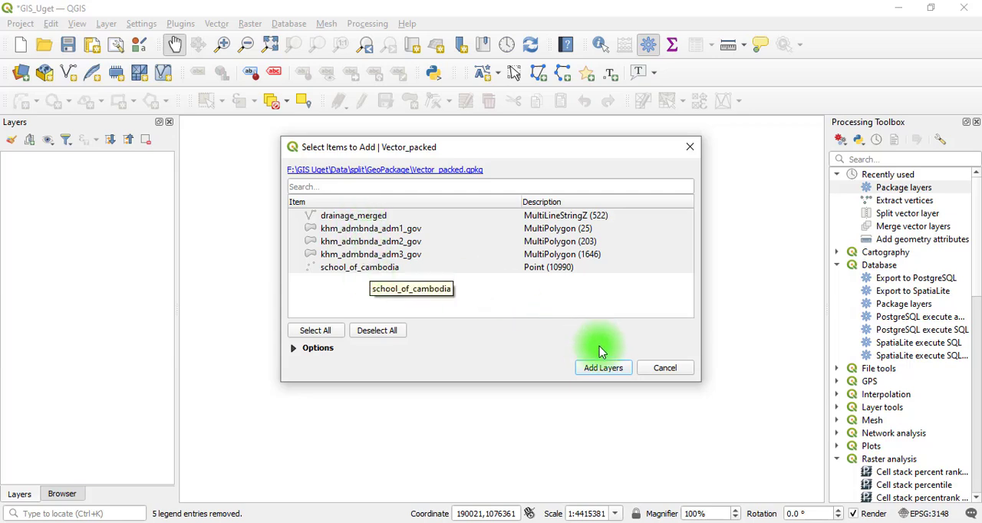
Add all five packaged layers as a Vector_packed group and select khm_admbnda_adm3_gov
left_click(603, 368)
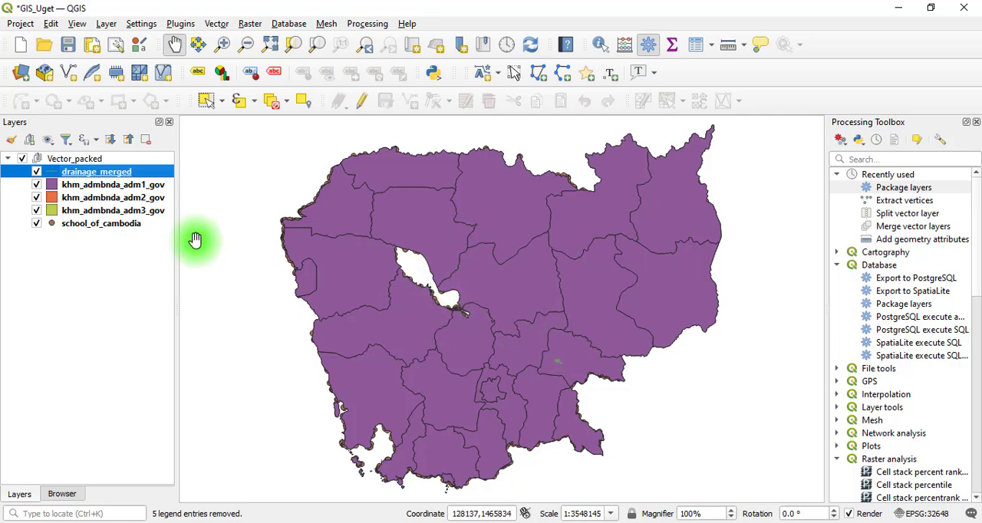
left_click(113, 210)
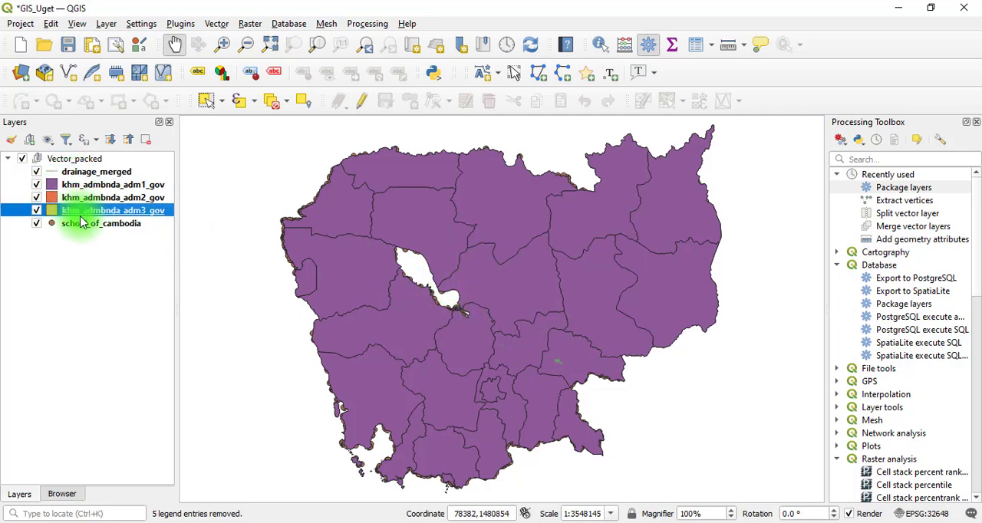